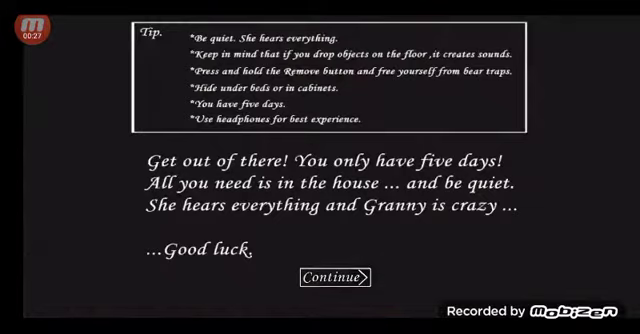
Dismiss the tips screen with Continue, then after the intro turn to look around the wooden room.
{"action": "left_click", "coordinate": [330, 276]}
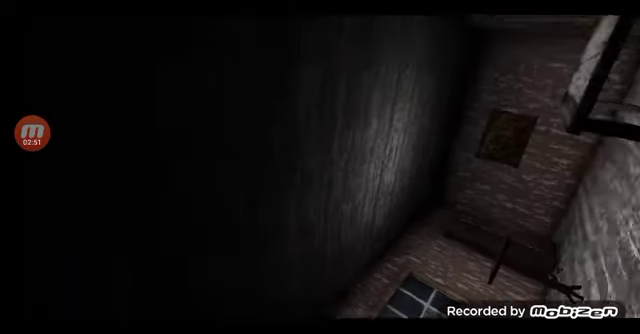
{"action": "mouse_move", "coordinate": [320, 168]}
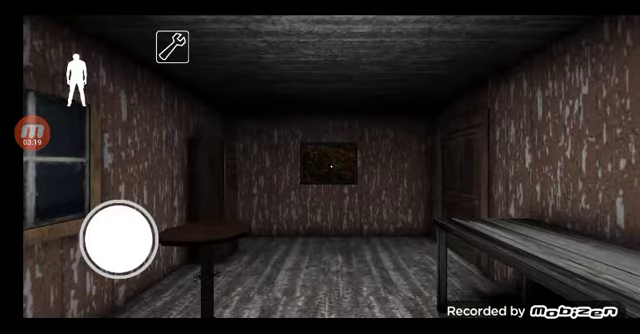
{"action": "left_click_drag", "start_coordinate": [122, 240], "coordinate": [156, 228]}
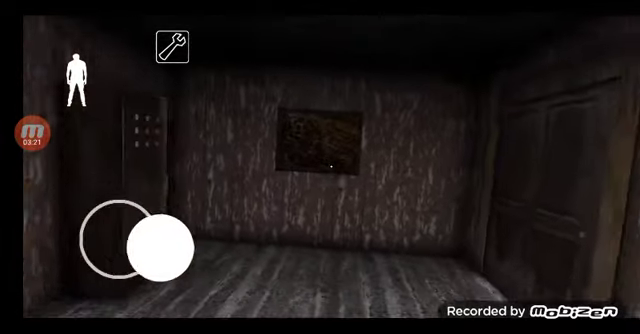